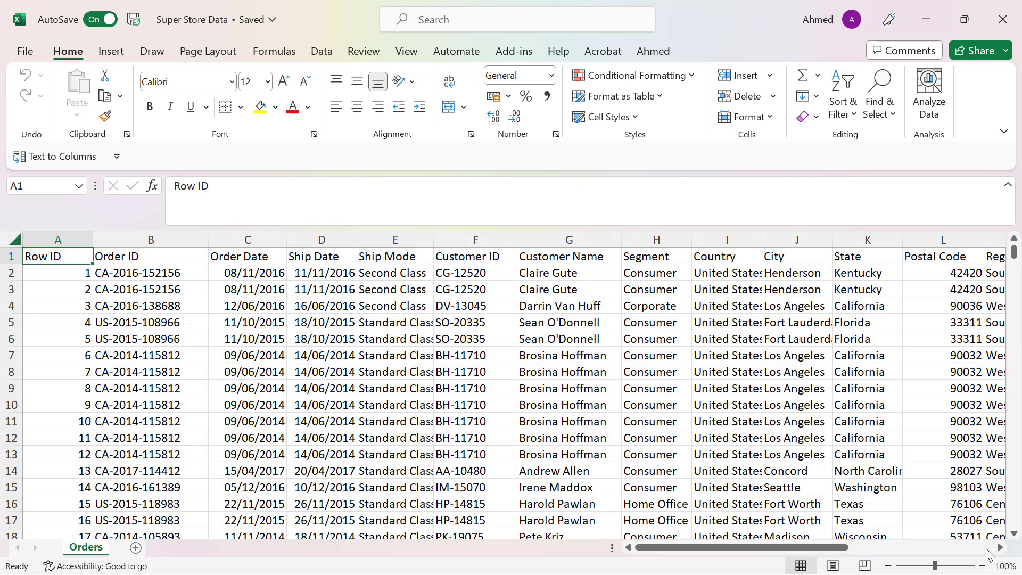
left_click(568, 255)
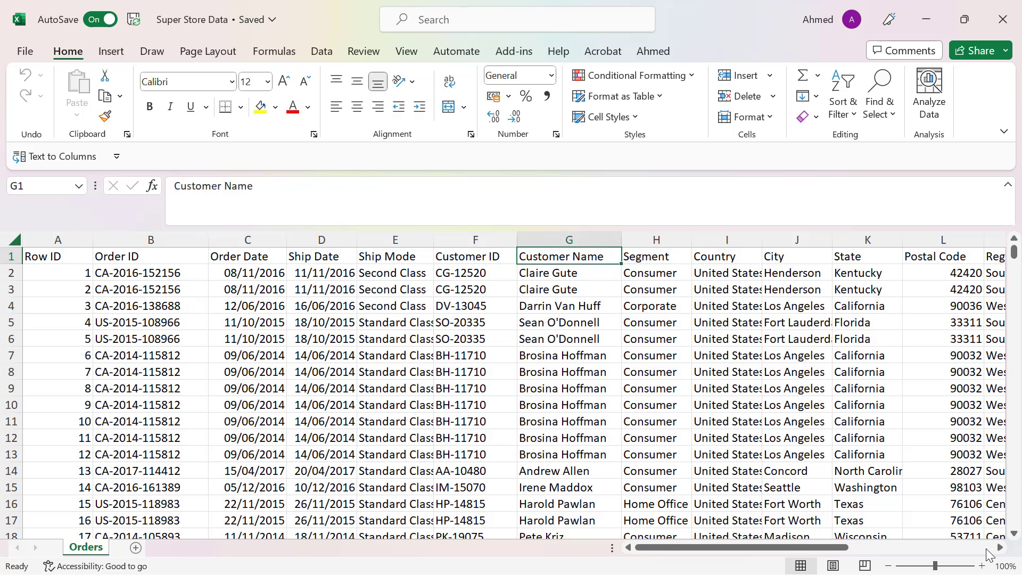
left_click(58, 256)
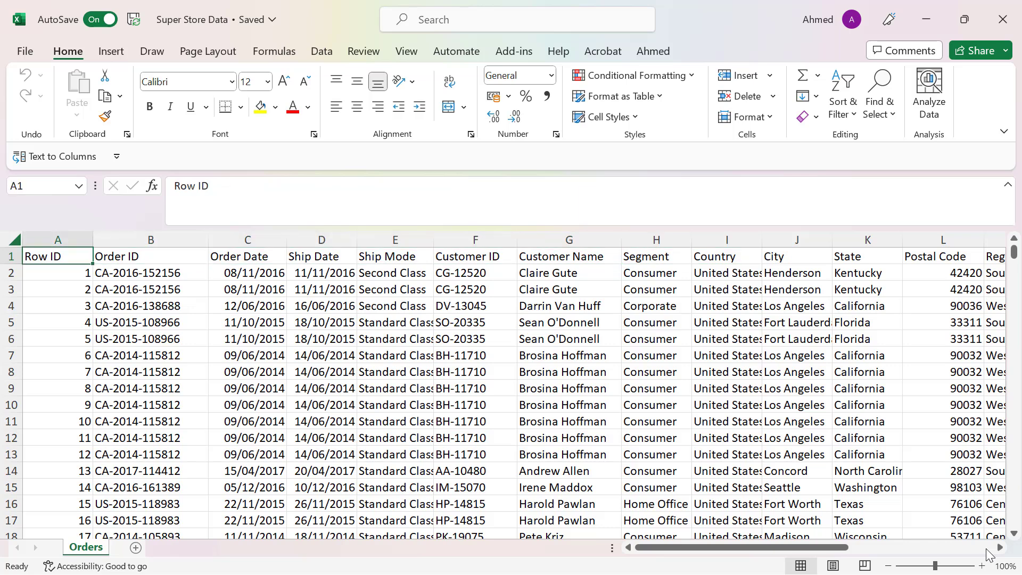
left_click(247, 256)
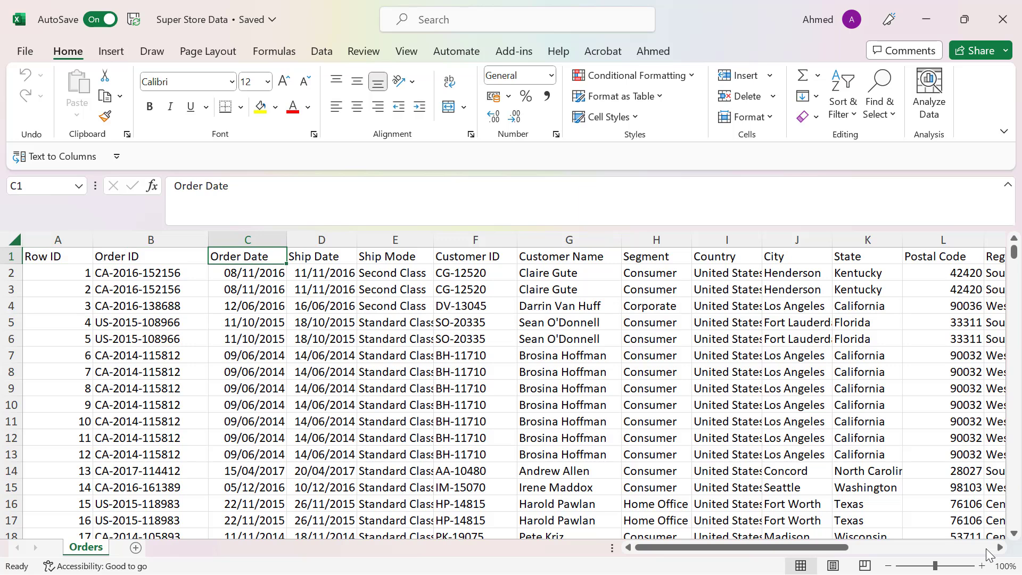
left_click(57, 256)
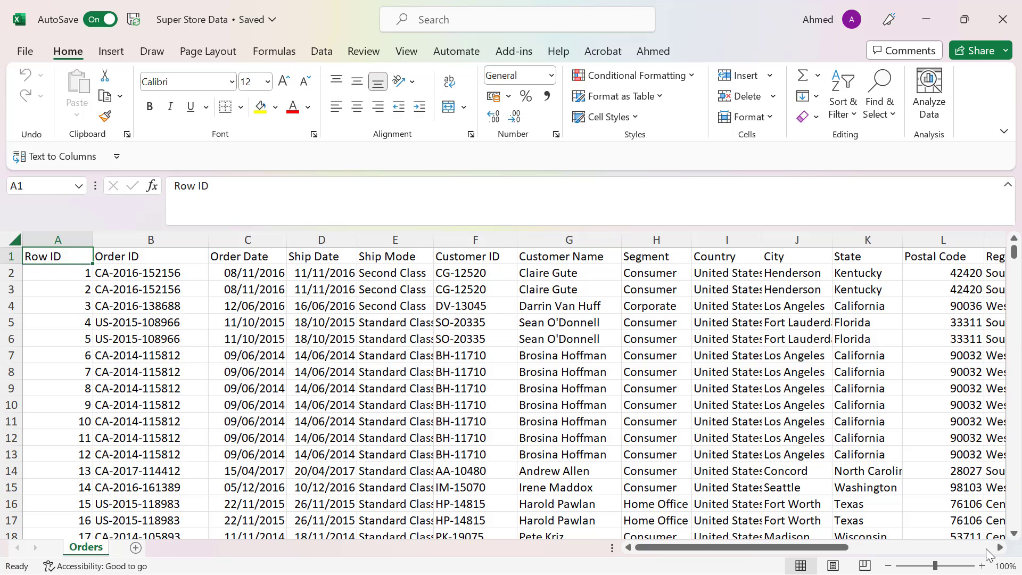
left_click(58, 239)
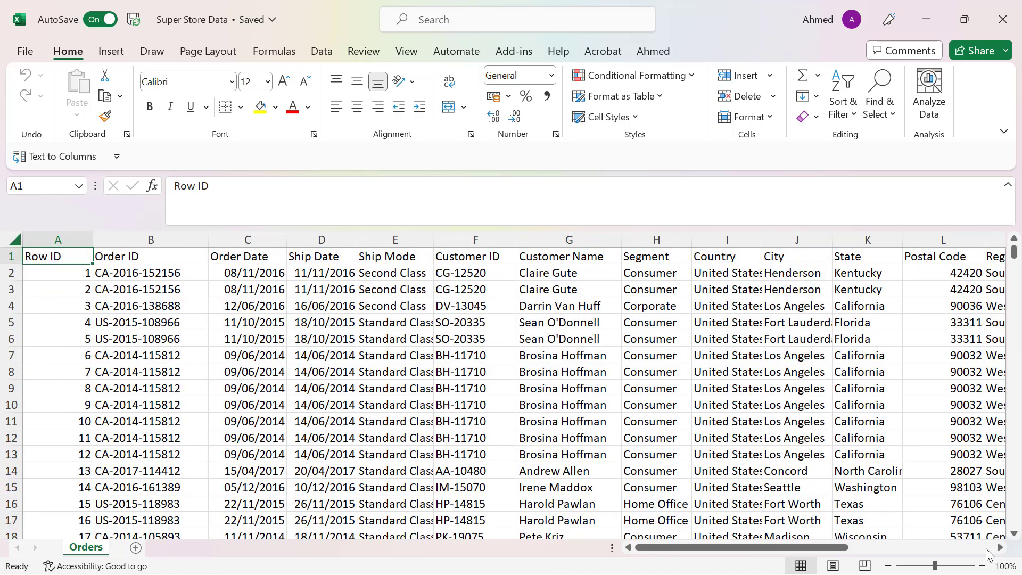
left_click(151, 256)
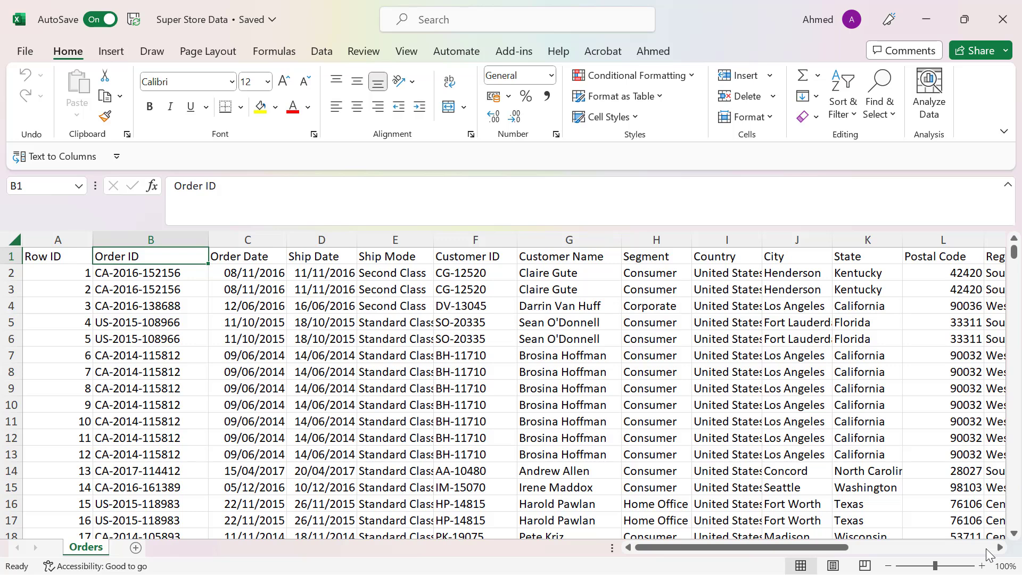
left_click(320, 256)
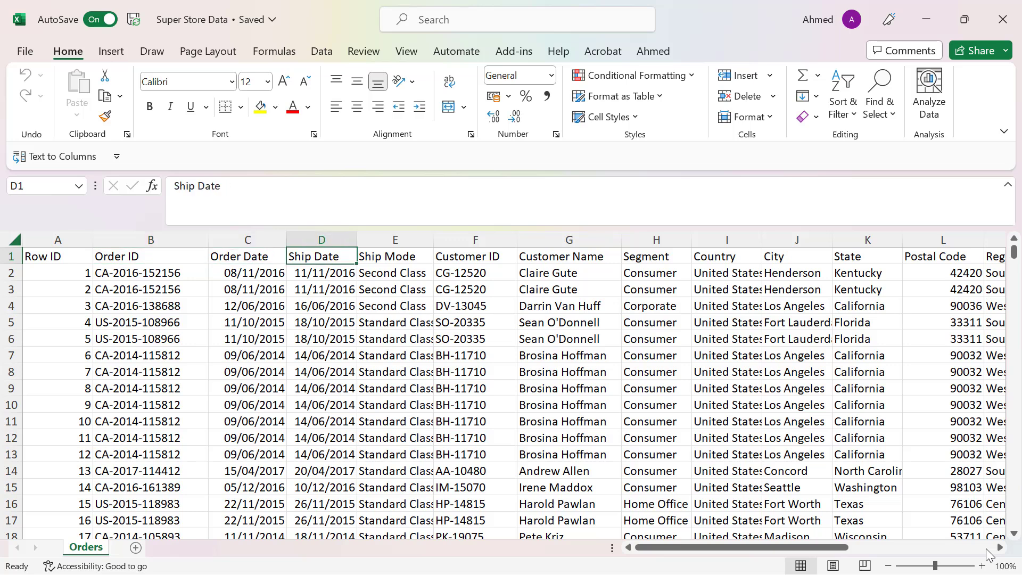
left_click(247, 256)
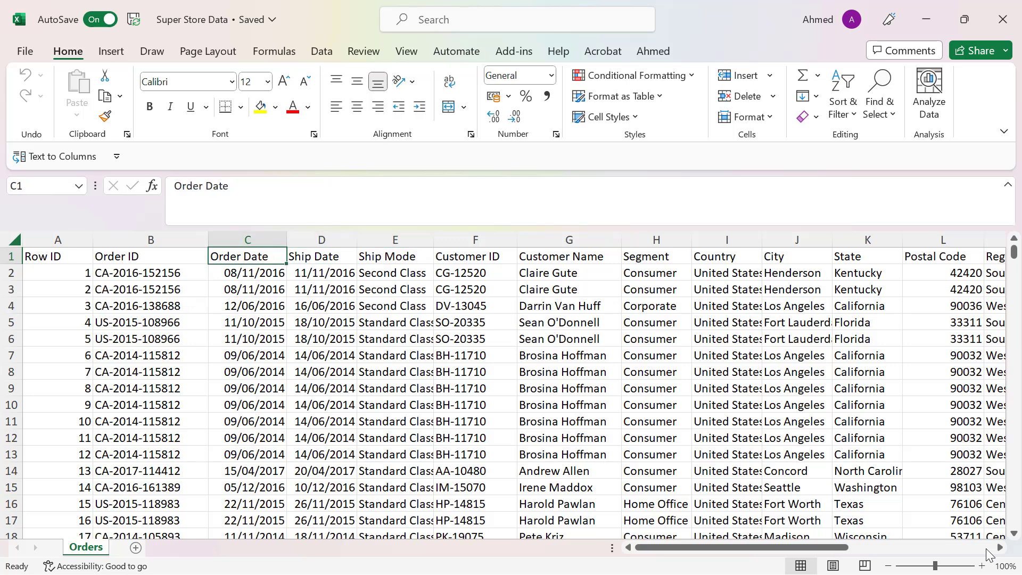
left_click(151, 256)
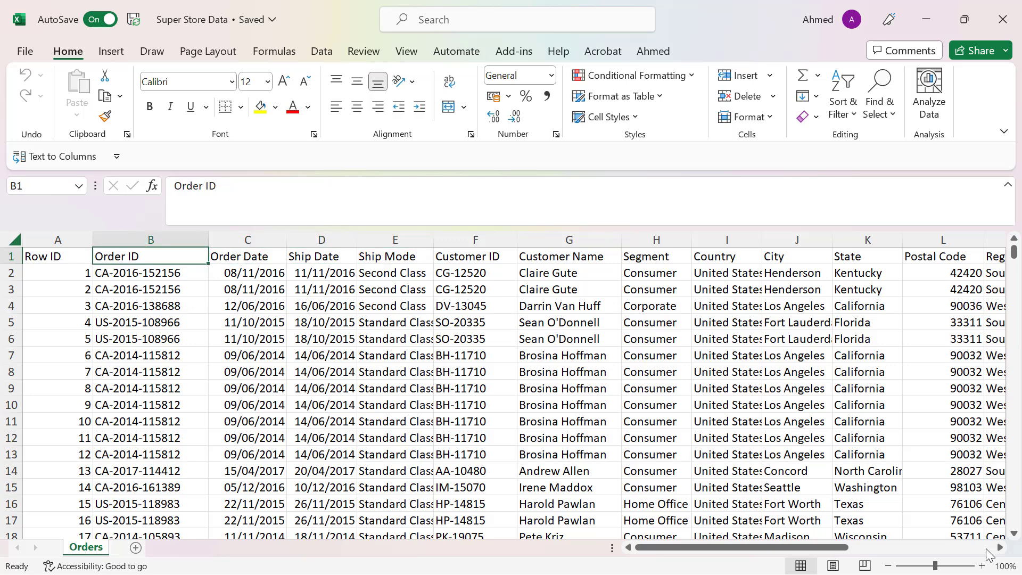
left_click_drag(151, 272, 151, 322)
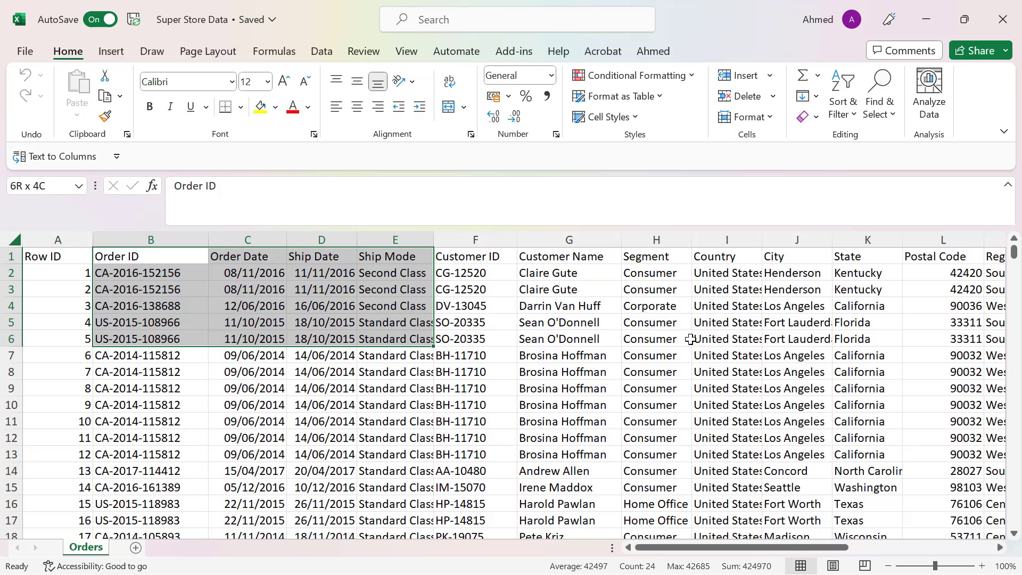
left_click(474, 238)
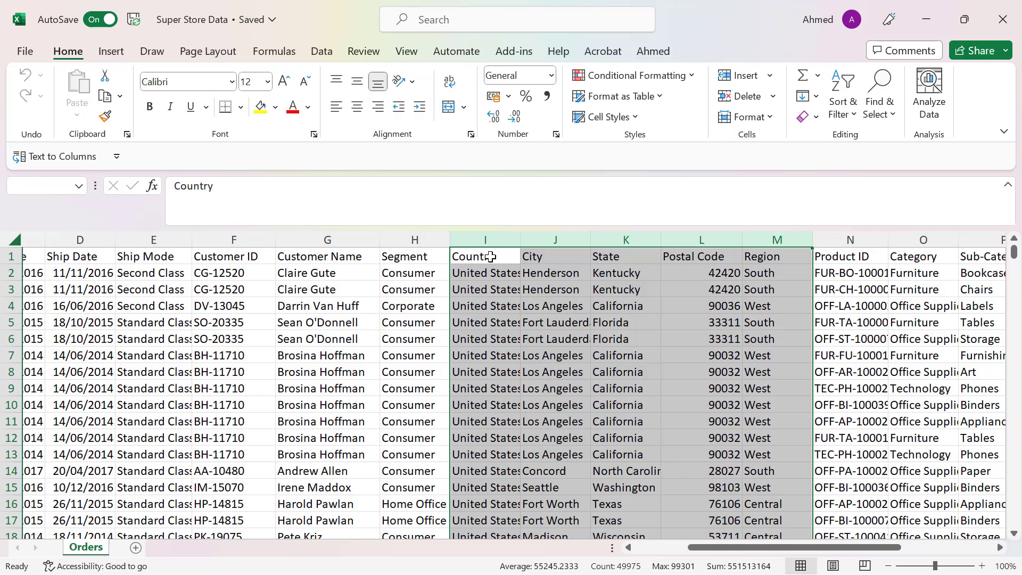
scroll("right", 3)
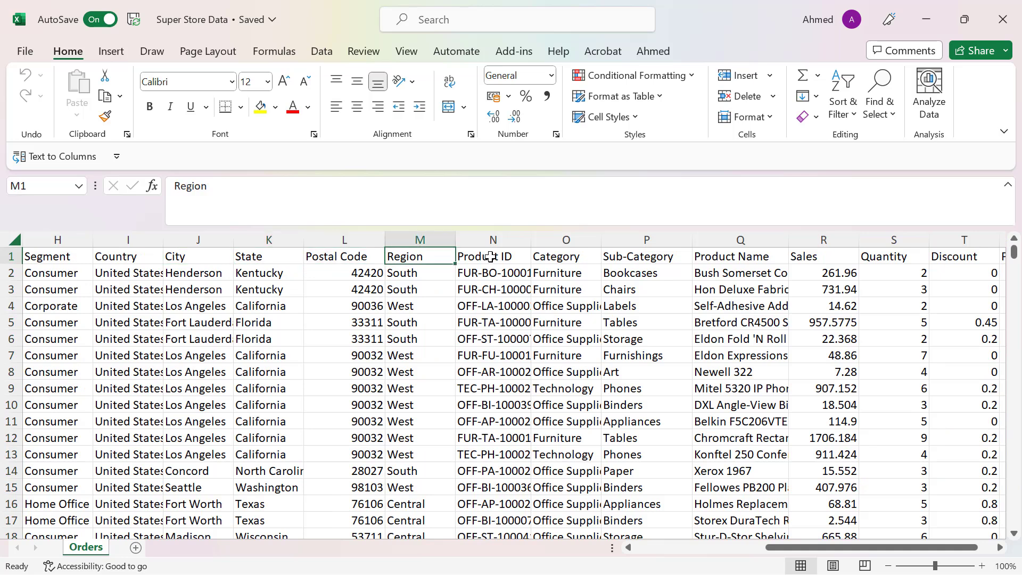
left_click(493, 256)
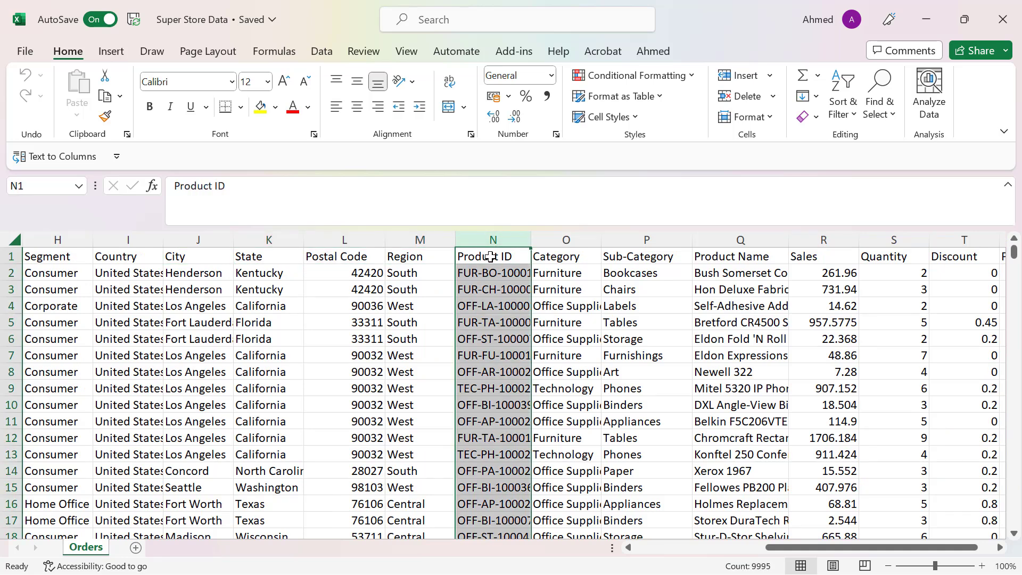
left_click(566, 239)
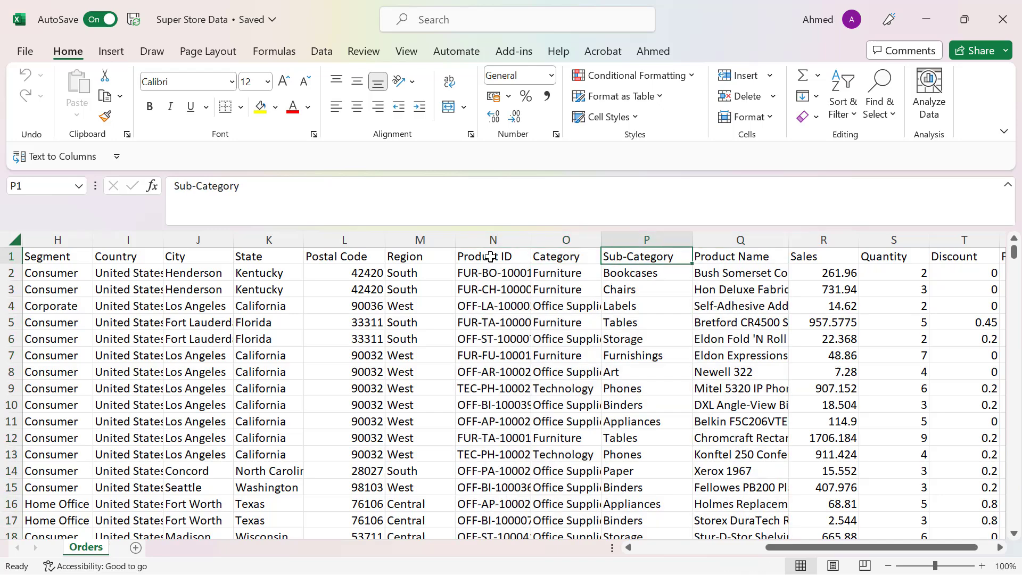
scroll("right", 3)
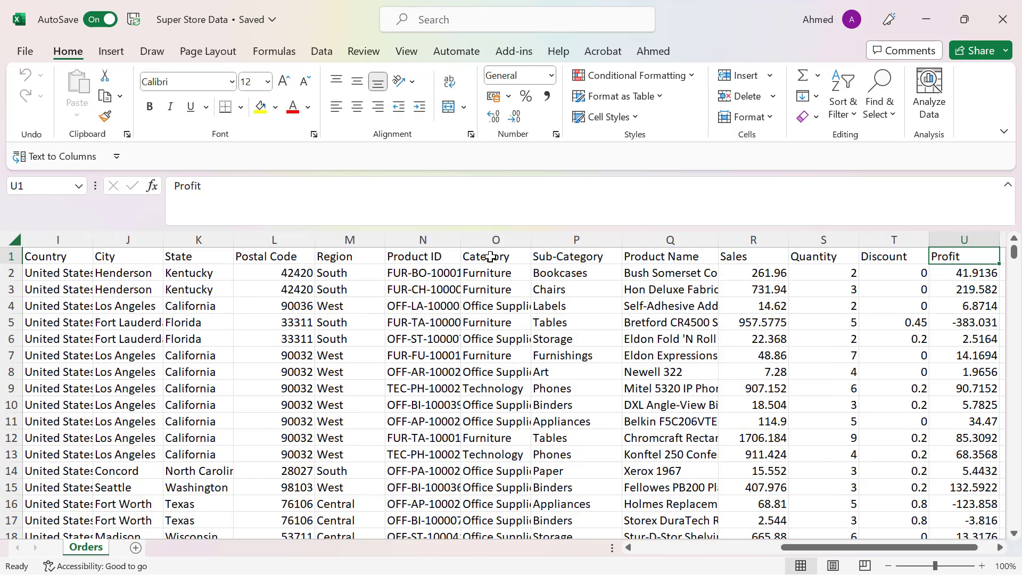
left_click(752, 256)
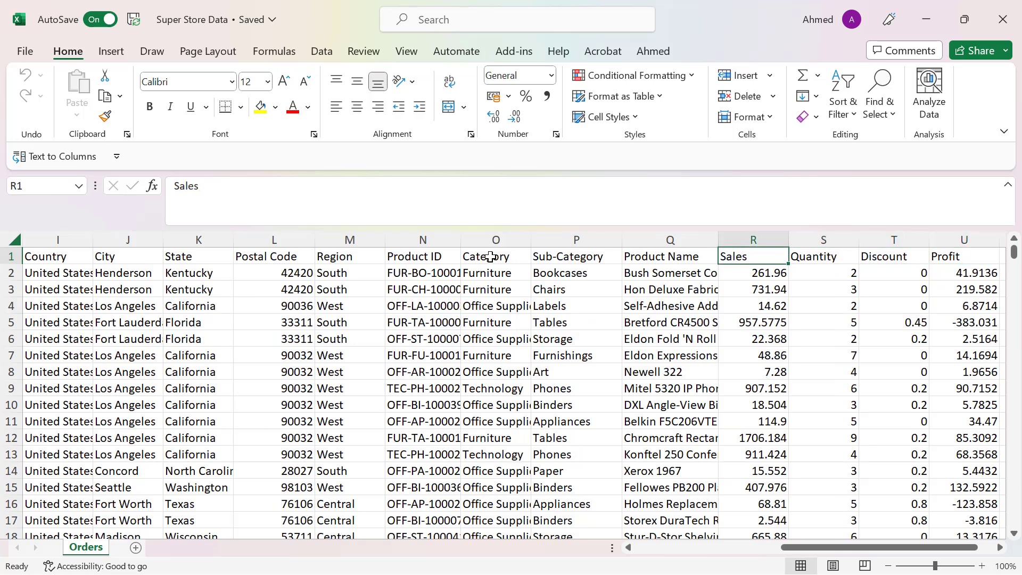
left_click(752, 239)
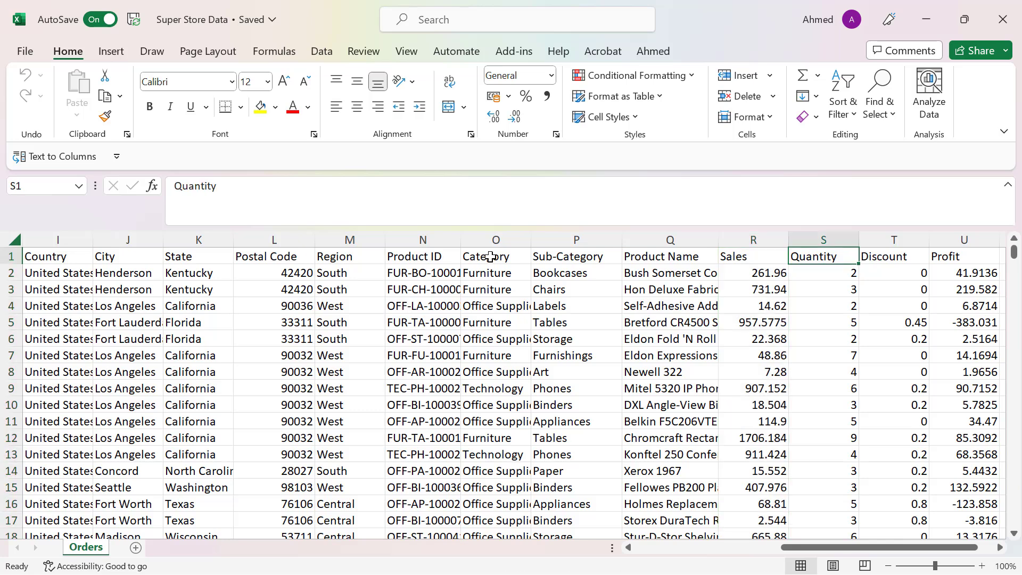
left_click(824, 239)
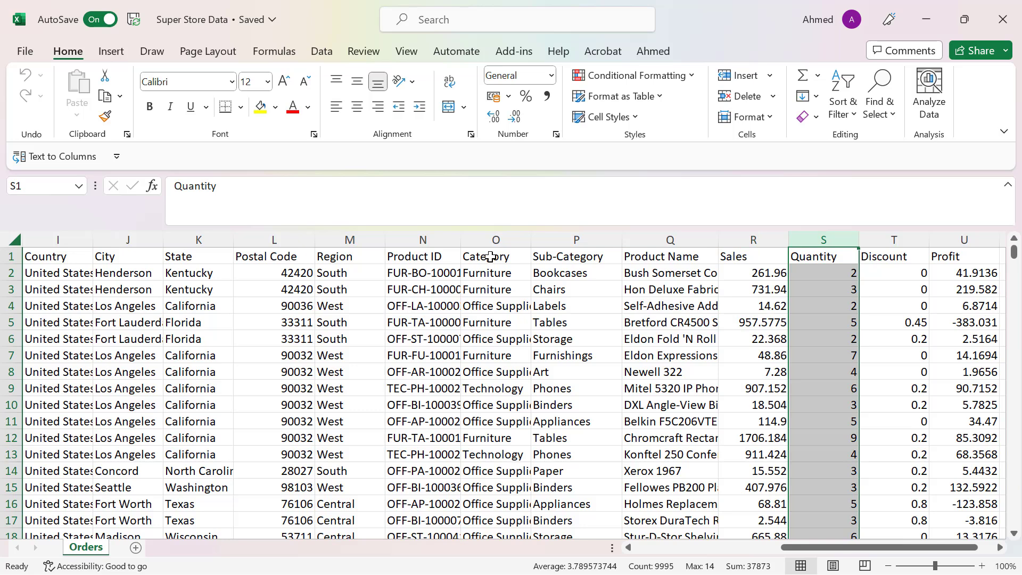
left_click(894, 239)
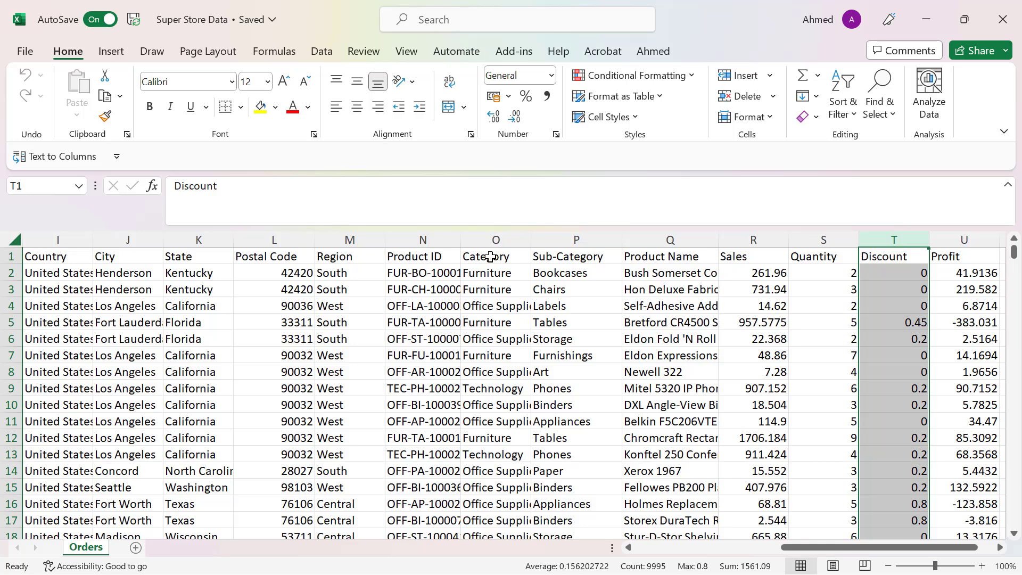
left_click(963, 255)
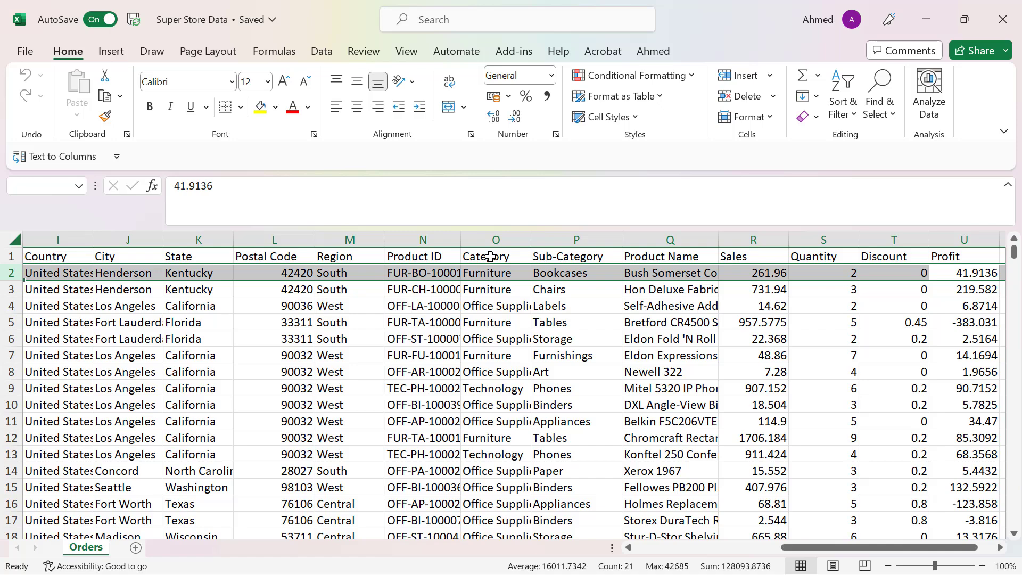
left_click(668, 273)
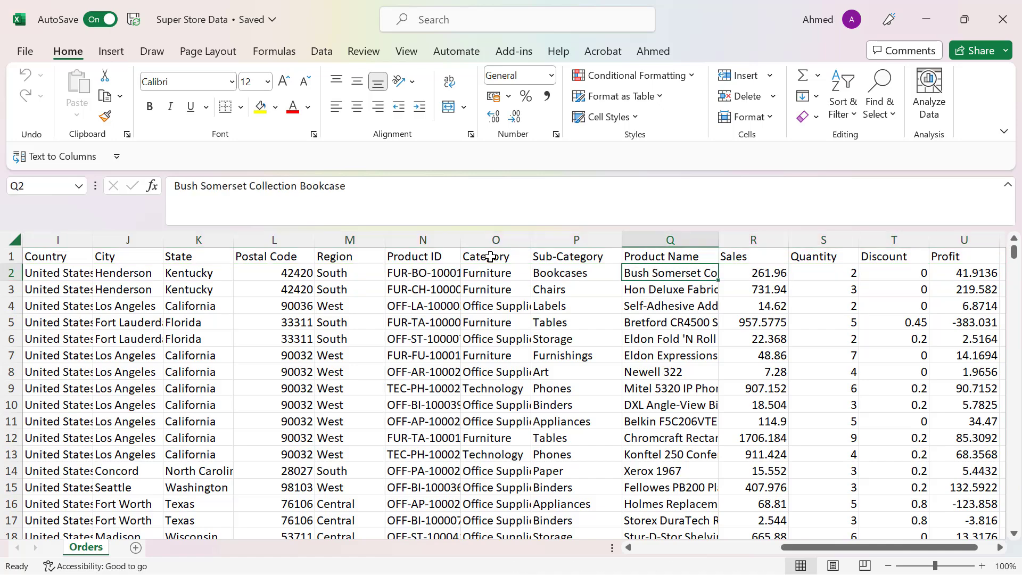
scroll("left", 3)
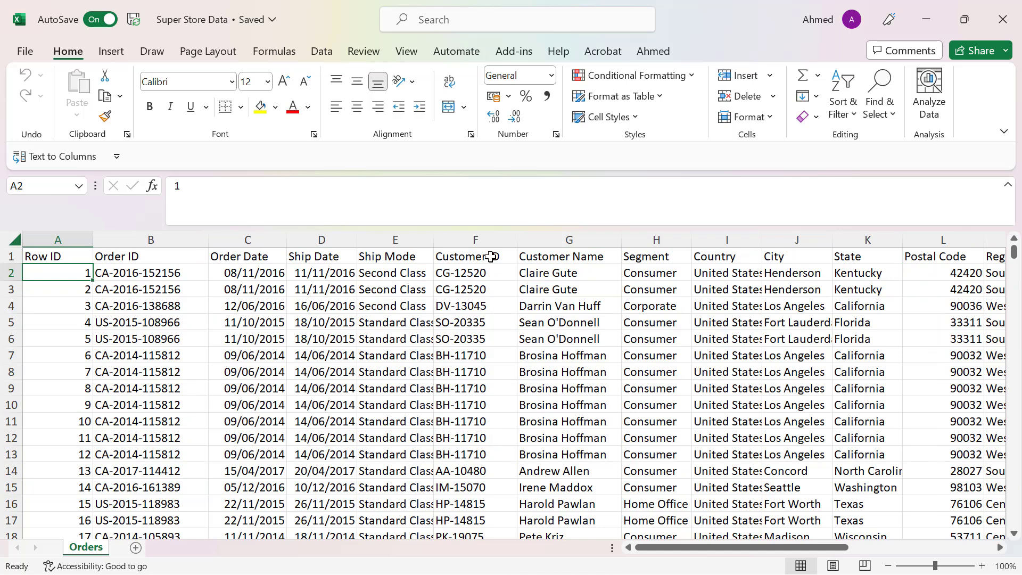
left_click(150, 272)
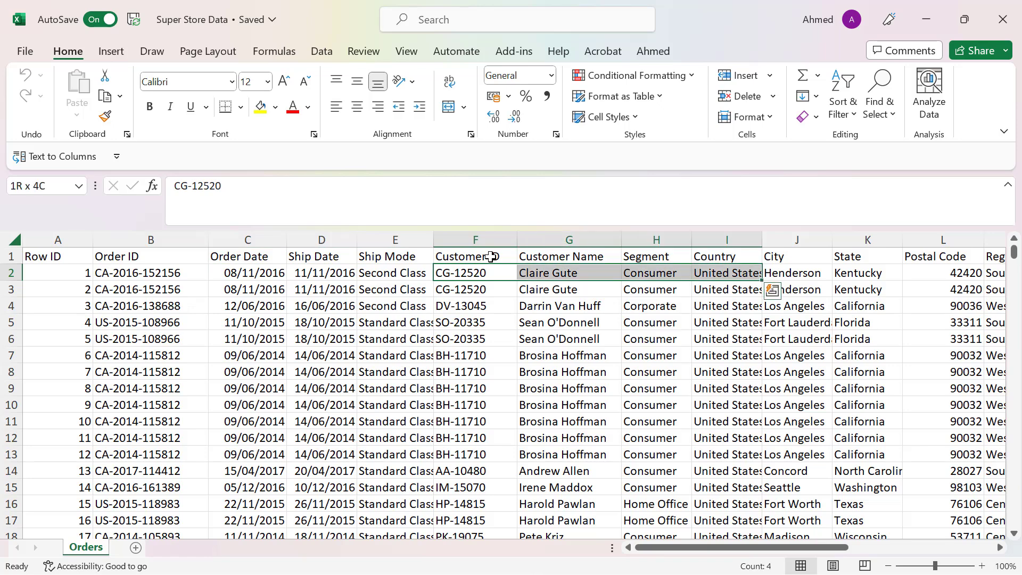
left_click(868, 273)
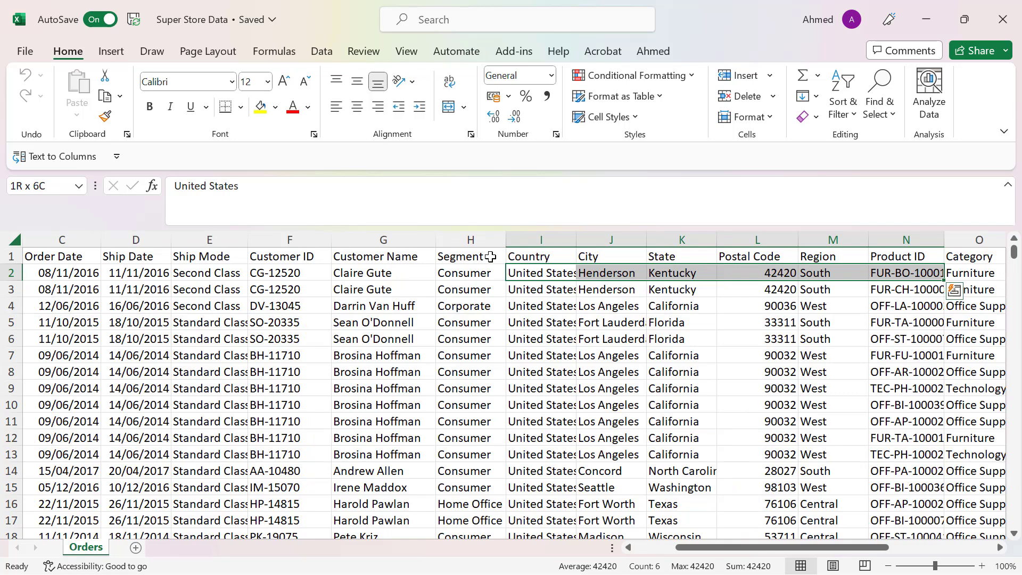
scroll("right", 3)
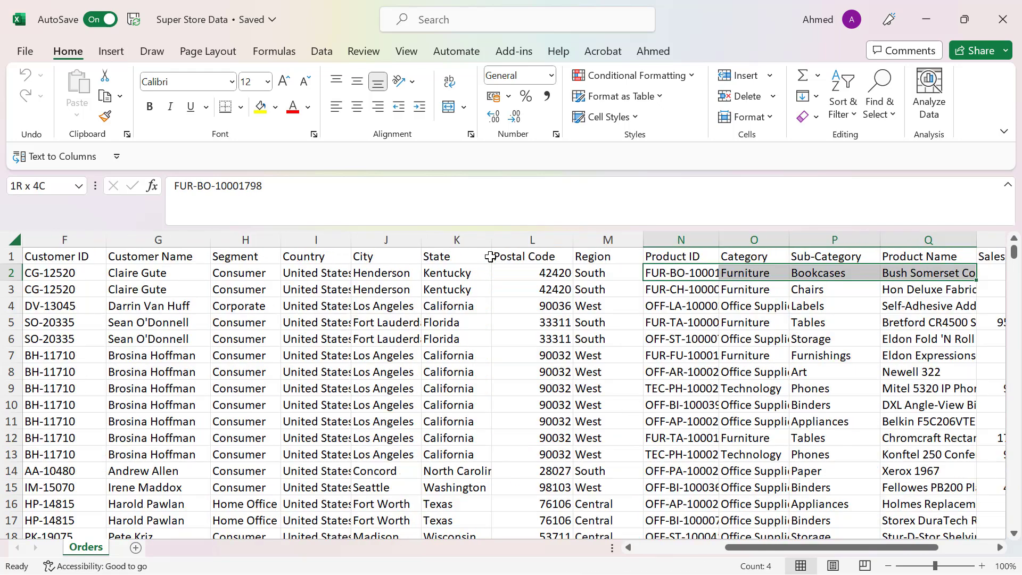
scroll("right", 3)
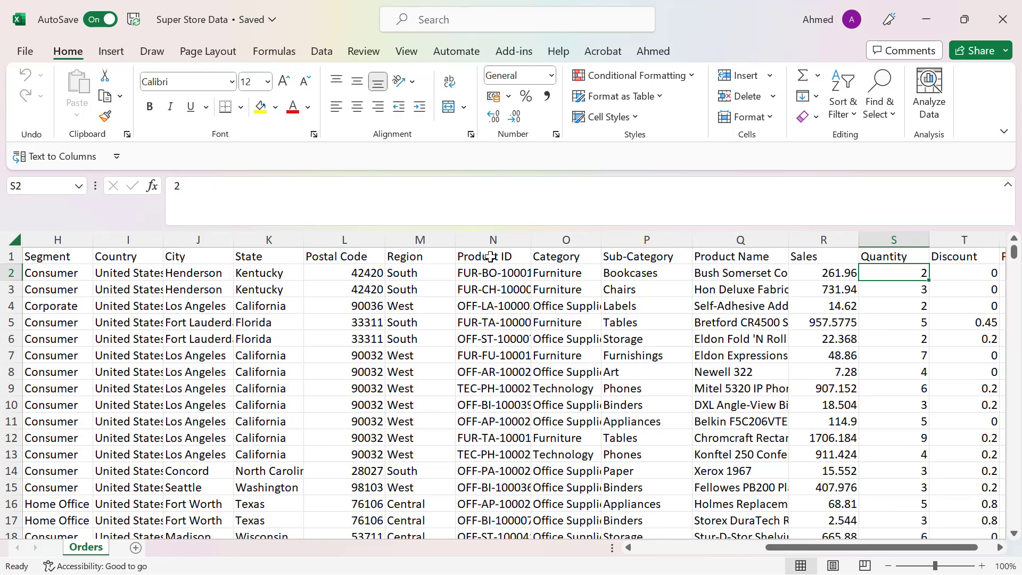
left_click(964, 272)
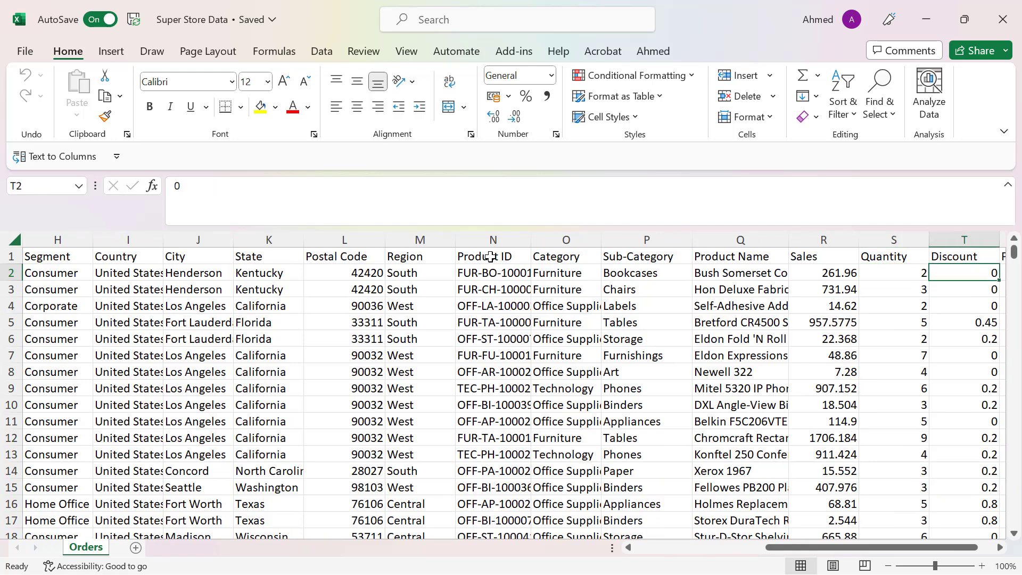
scroll("right", 3)
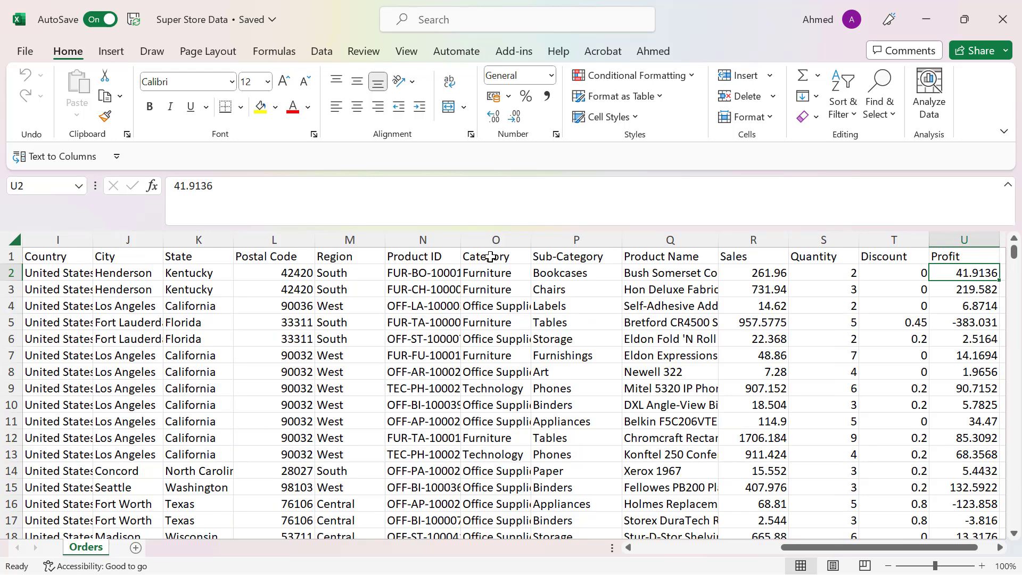
scroll("left", 3)
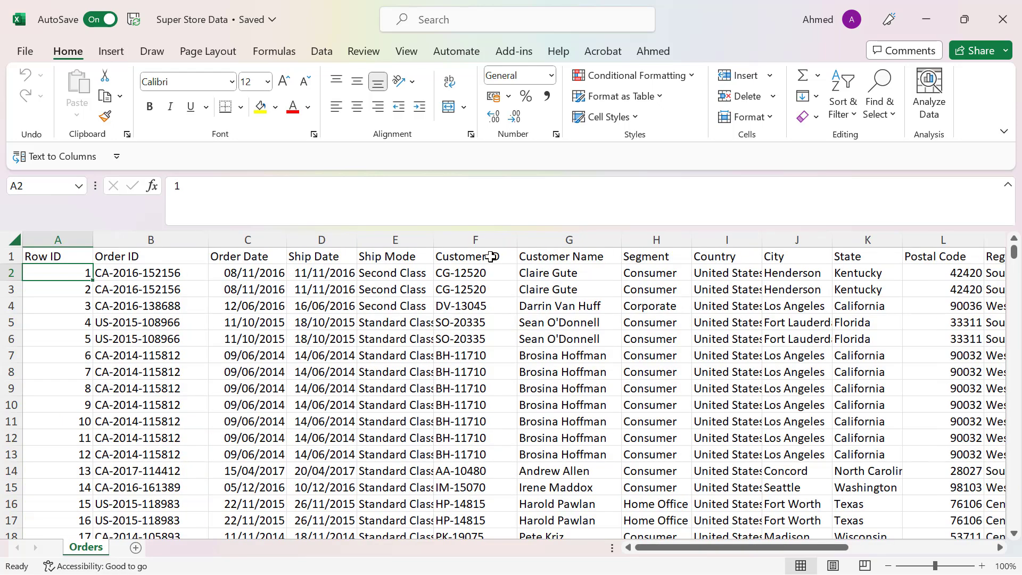
left_click(58, 255)
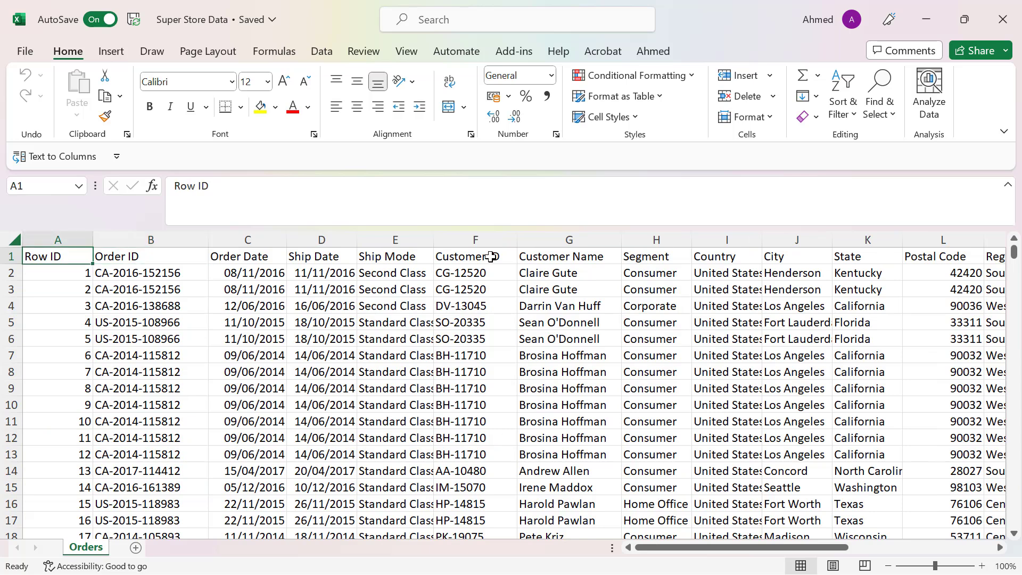